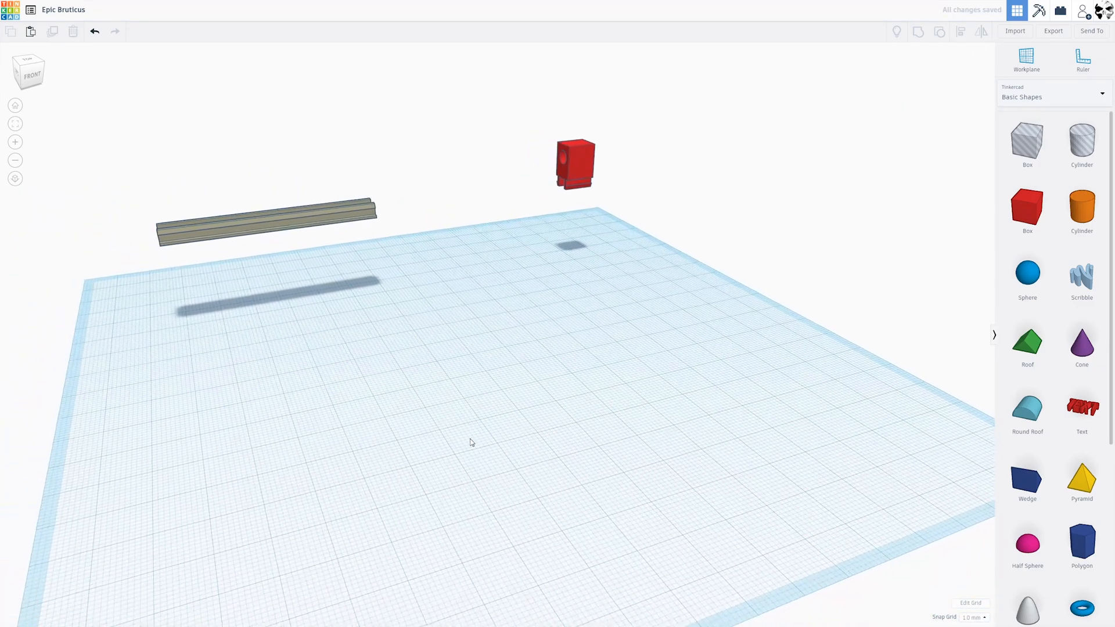
Step: Drop a cylinder from Basic Shapes onto the workplane in front of the rail
{"action": "left_click_drag", "start_coordinate": [469, 441], "coordinate": [469, 331]}
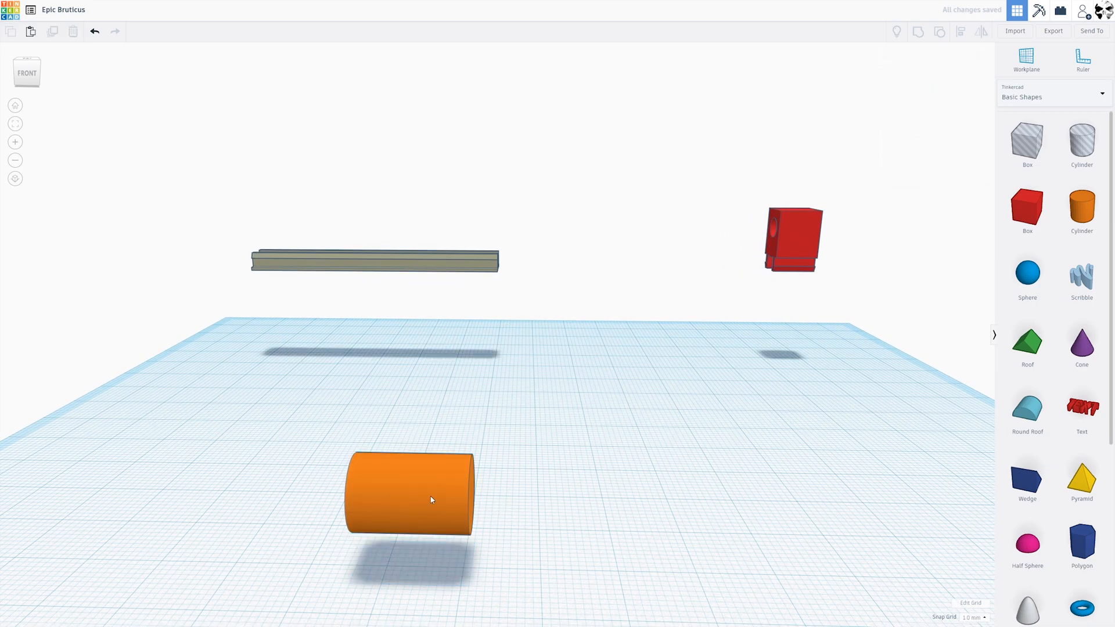
Step: Group the orange cylinder with a centred hole cylinder to form a hollow tube
{"action": "left_click", "coordinate": [412, 495]}
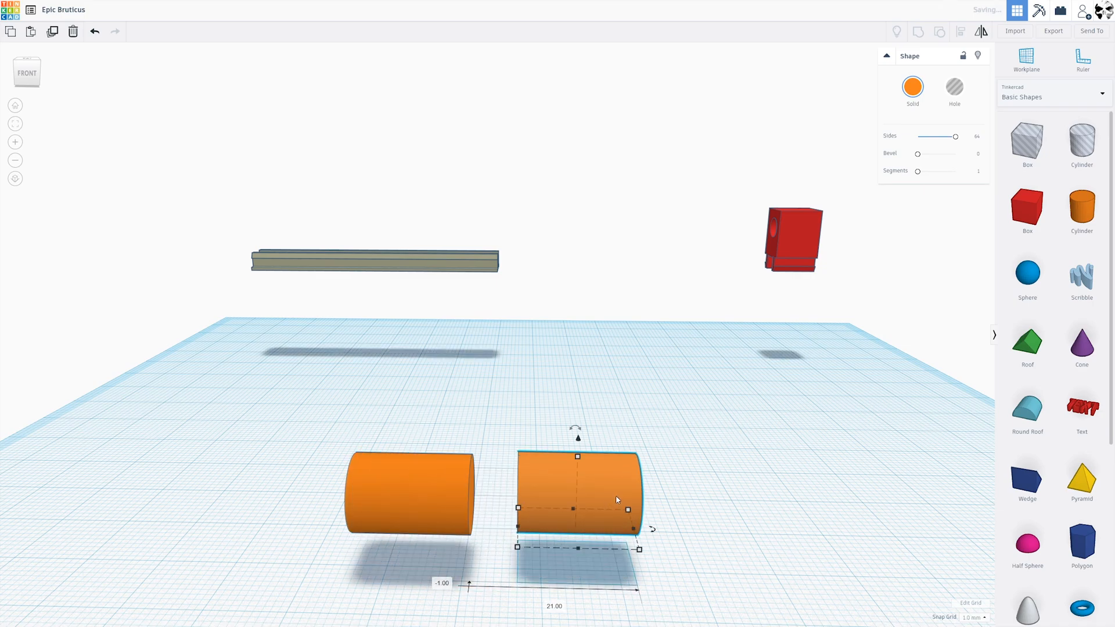
{"action": "left_click", "coordinate": [954, 88]}
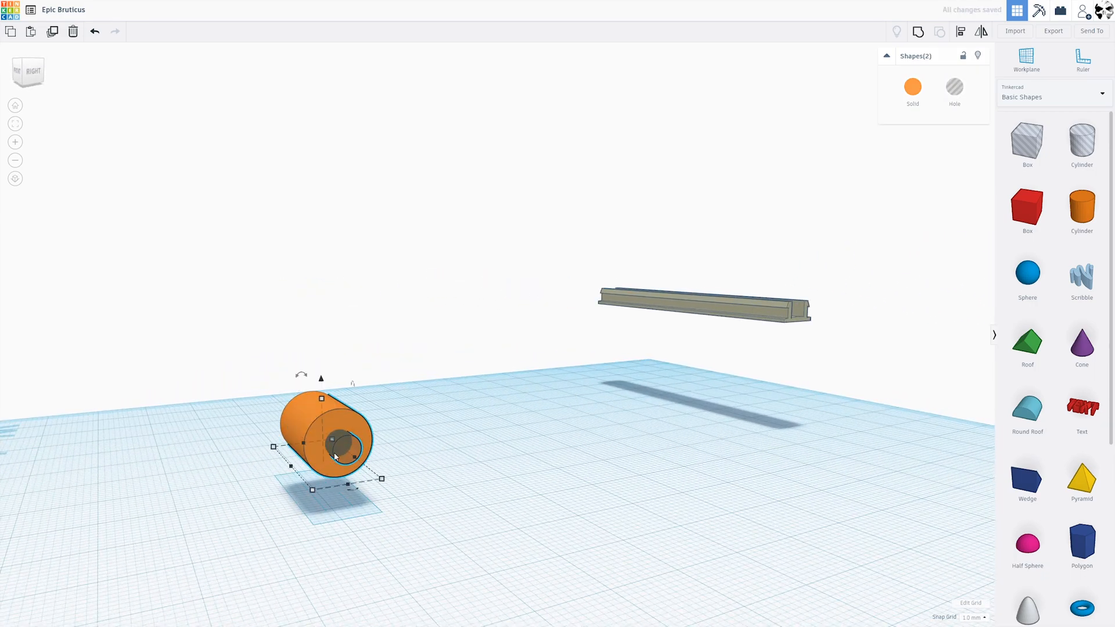
{"action": "mouse_move", "coordinate": [918, 31]}
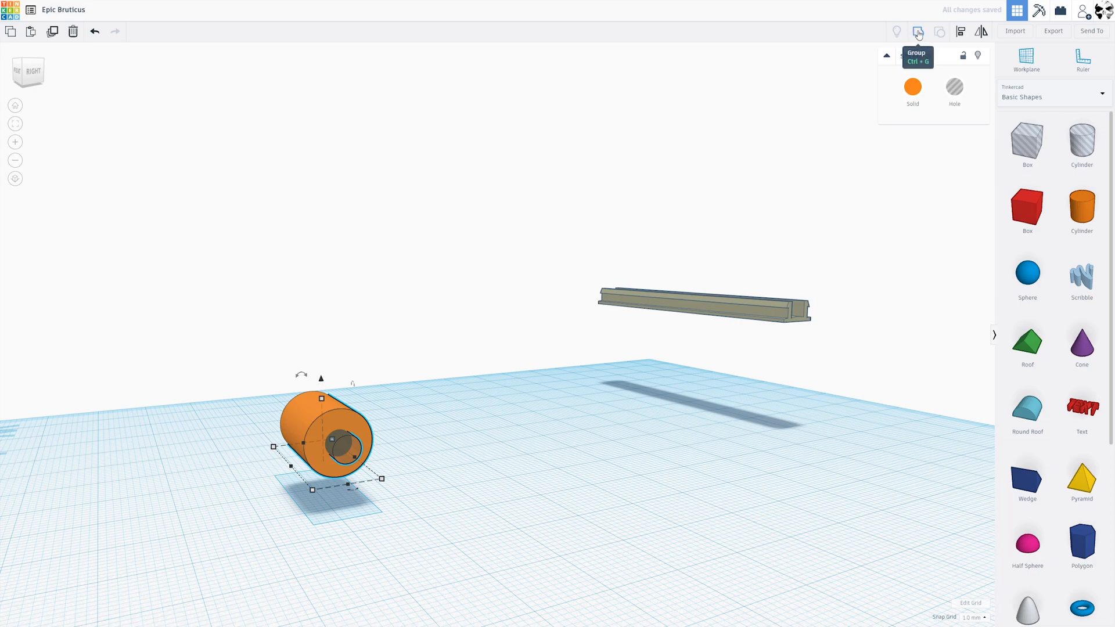
{"action": "left_click", "coordinate": [918, 31]}
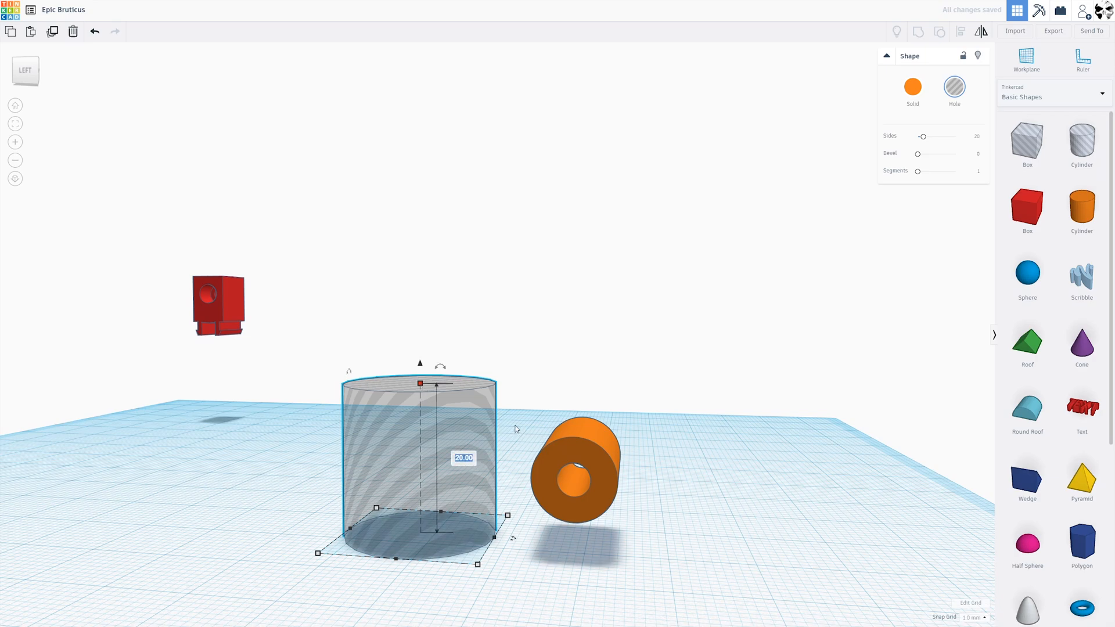
Step: Size the hole cylinder to height 20 and group it into the tube as a wider end recess
{"action": "left_click_drag", "start_coordinate": [924, 136], "coordinate": [956, 136]}
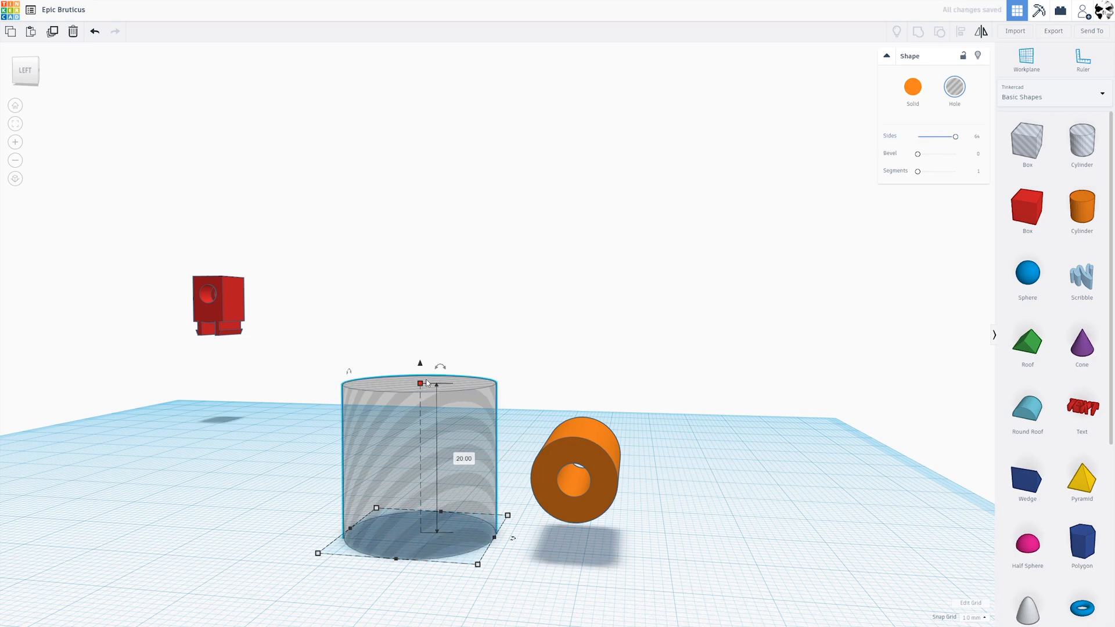
{"action": "left_click_drag", "start_coordinate": [420, 384], "coordinate": [419, 505]}
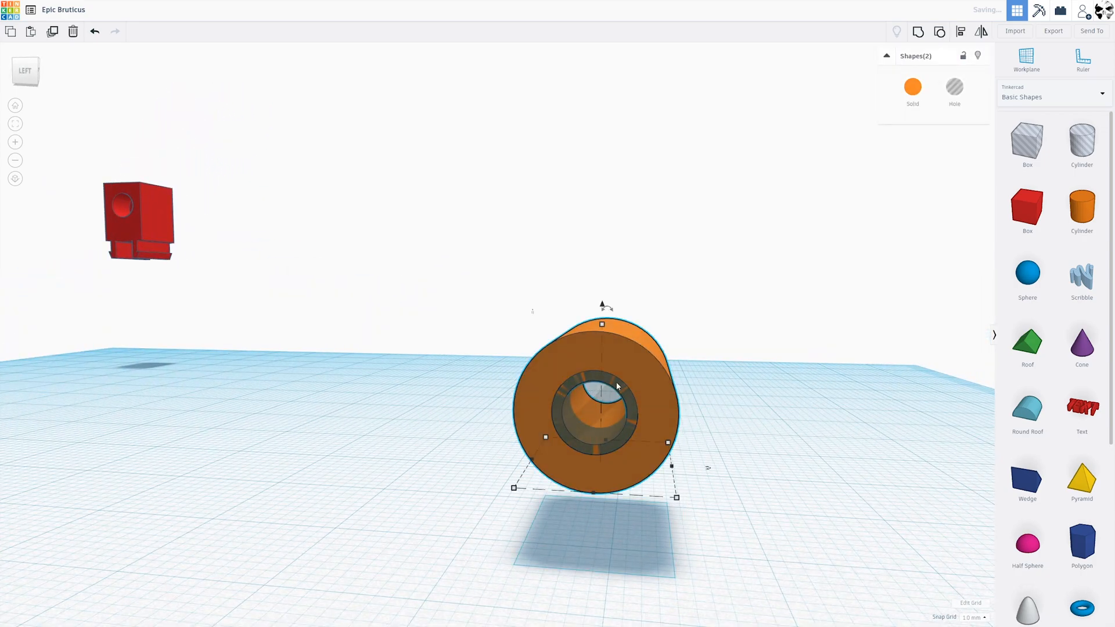
{"action": "left_click", "coordinate": [737, 480]}
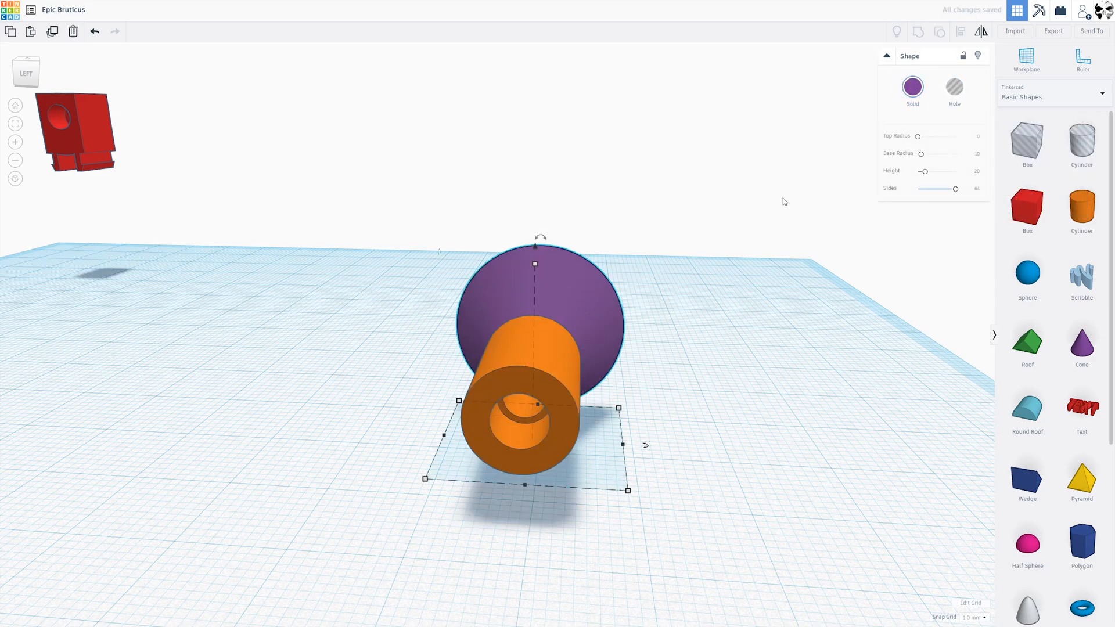
Step: Align a purple cone with top radius 0 behind the orange tube for the funnel
{"action": "left_click", "coordinate": [955, 87]}
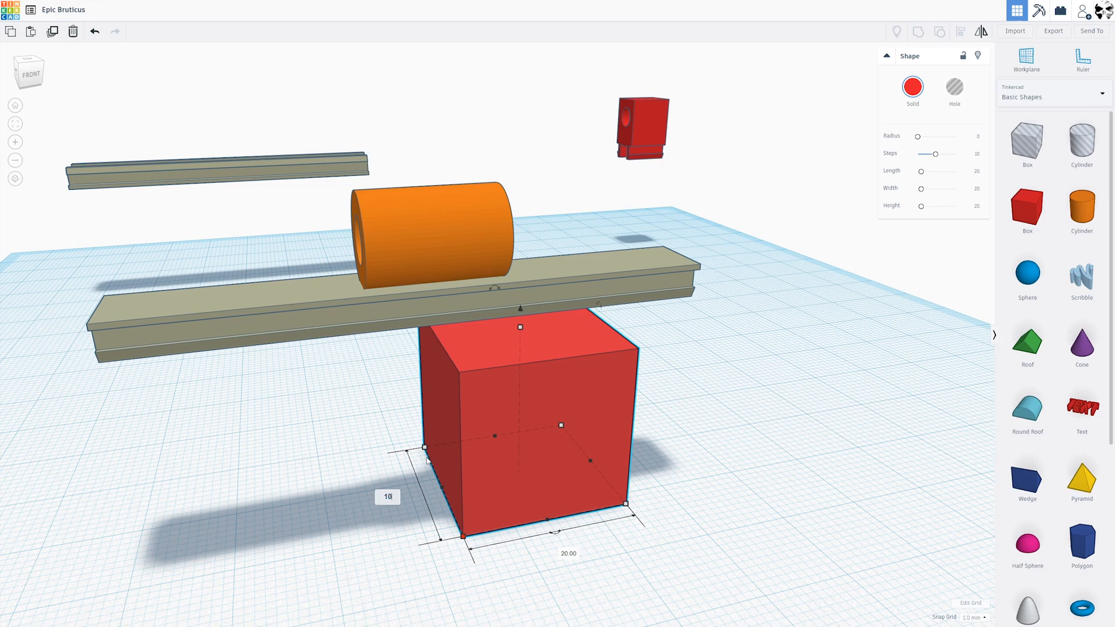
Step: Resize the red box on the rail so it encloses the tube and cone funnel
{"action": "left_click", "coordinate": [426, 228]}
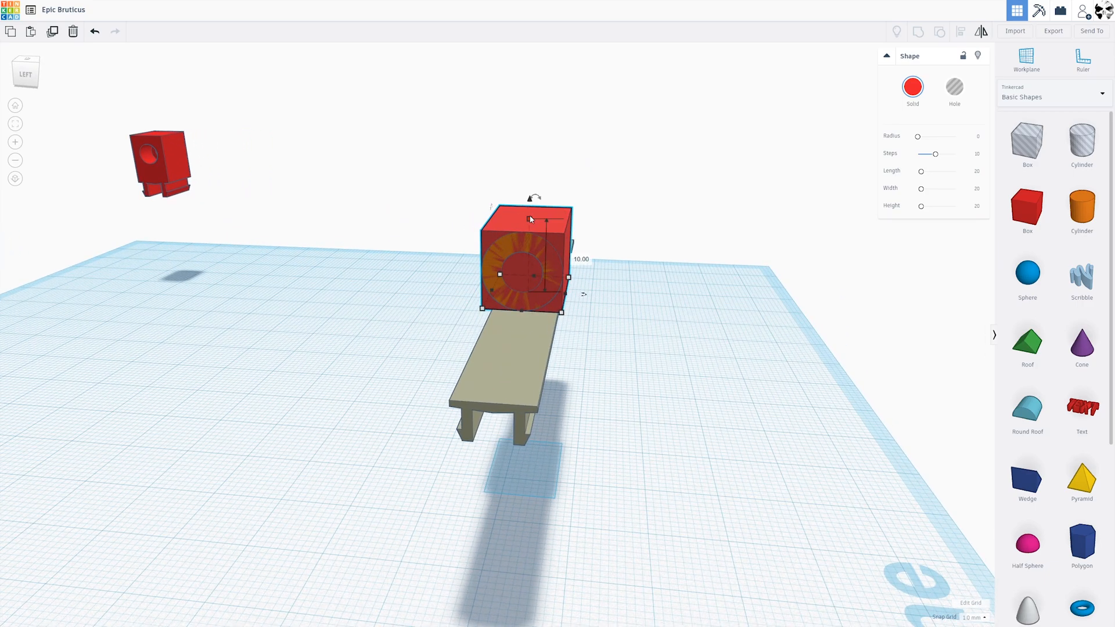
{"action": "left_click_drag", "start_coordinate": [533, 197], "coordinate": [533, 184]}
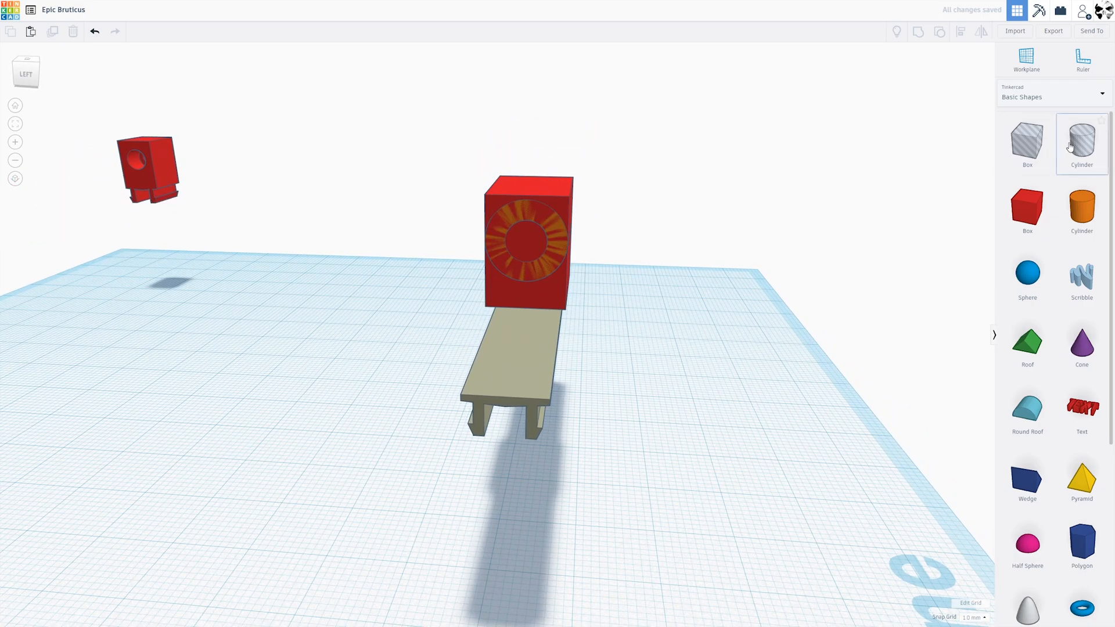
Step: Add a cylindrical hole shape beside the block with a 20 x 20 mm footprint
{"action": "left_click", "coordinate": [1081, 142]}
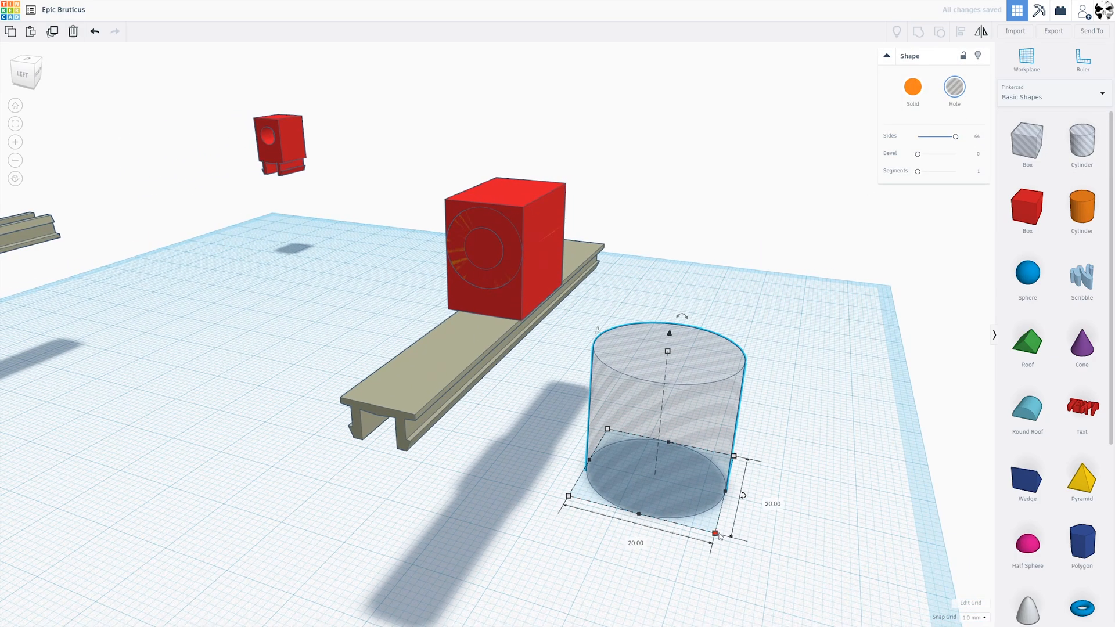
{"action": "left_click_drag", "start_coordinate": [715, 534], "coordinate": [650, 469]}
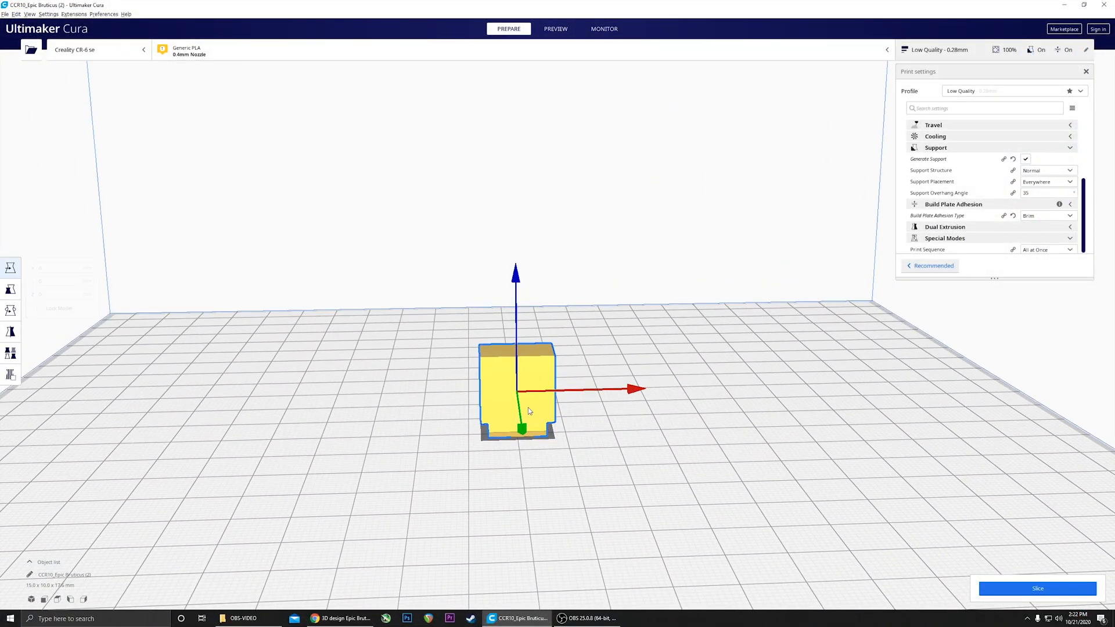
Step: Select the imported guide block in Cura, inspect its underside, and slice it
{"action": "left_click", "coordinate": [11, 311]}
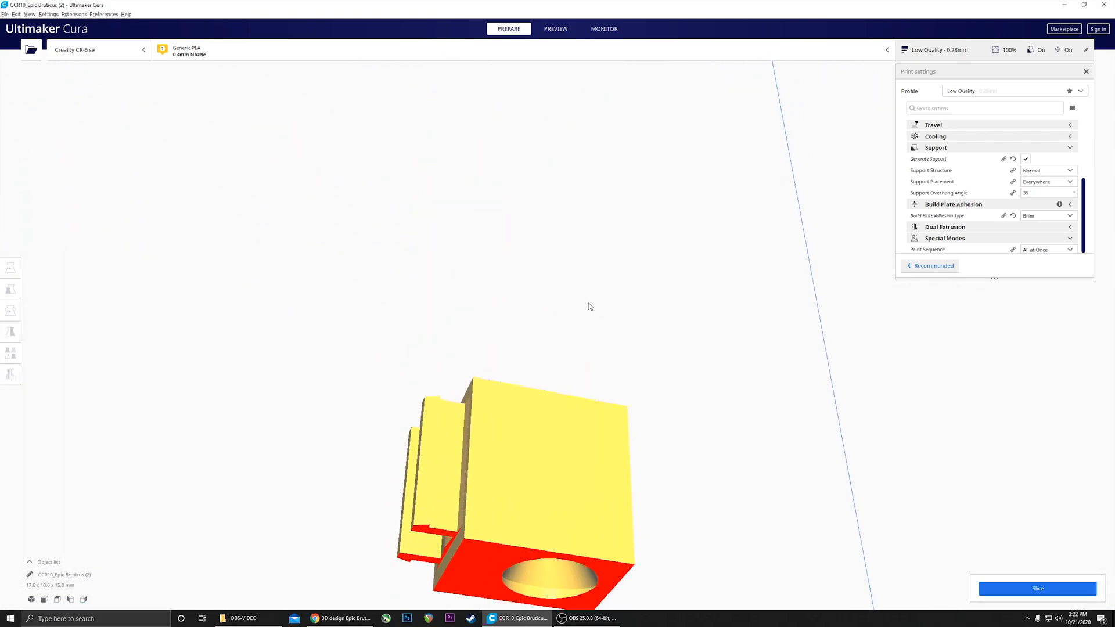
{"action": "left_click_drag", "start_coordinate": [591, 307], "coordinate": [523, 445]}
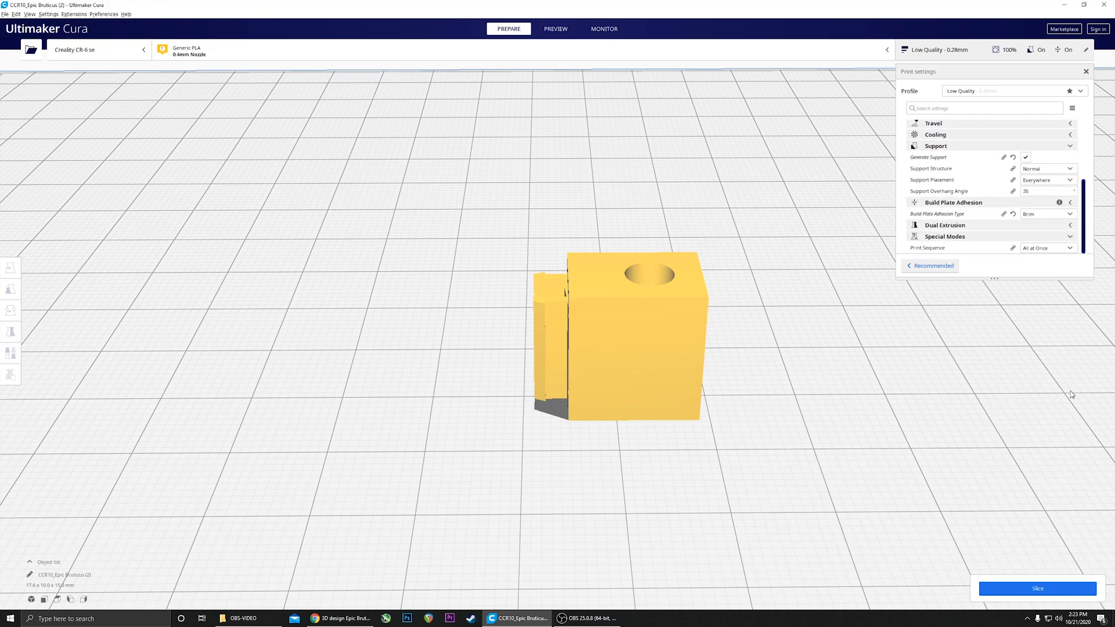
{"action": "left_click", "coordinate": [1037, 588]}
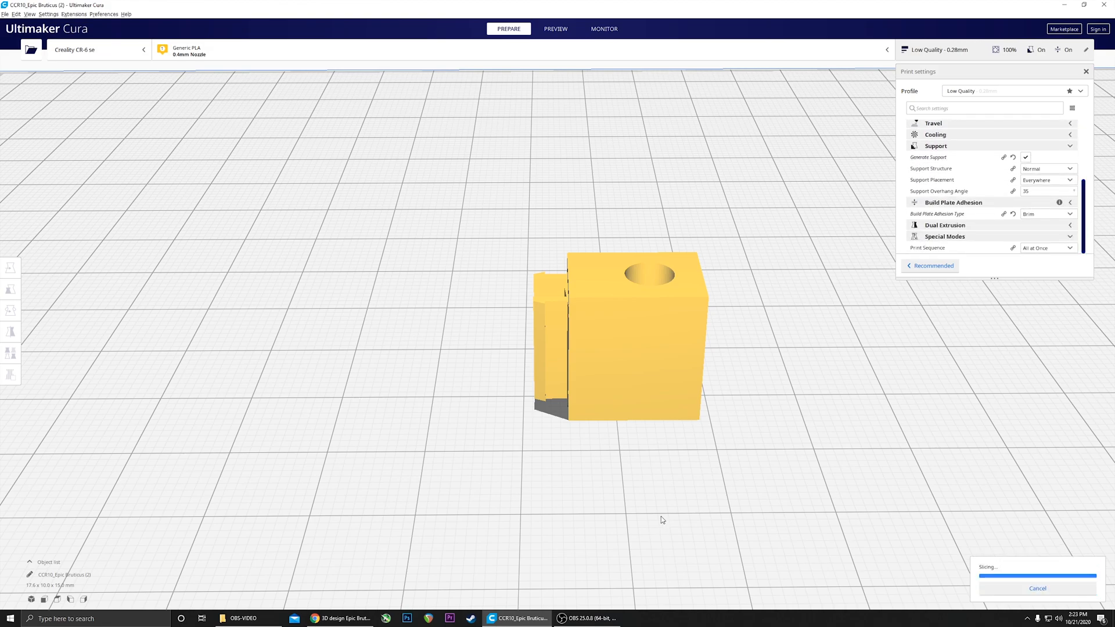